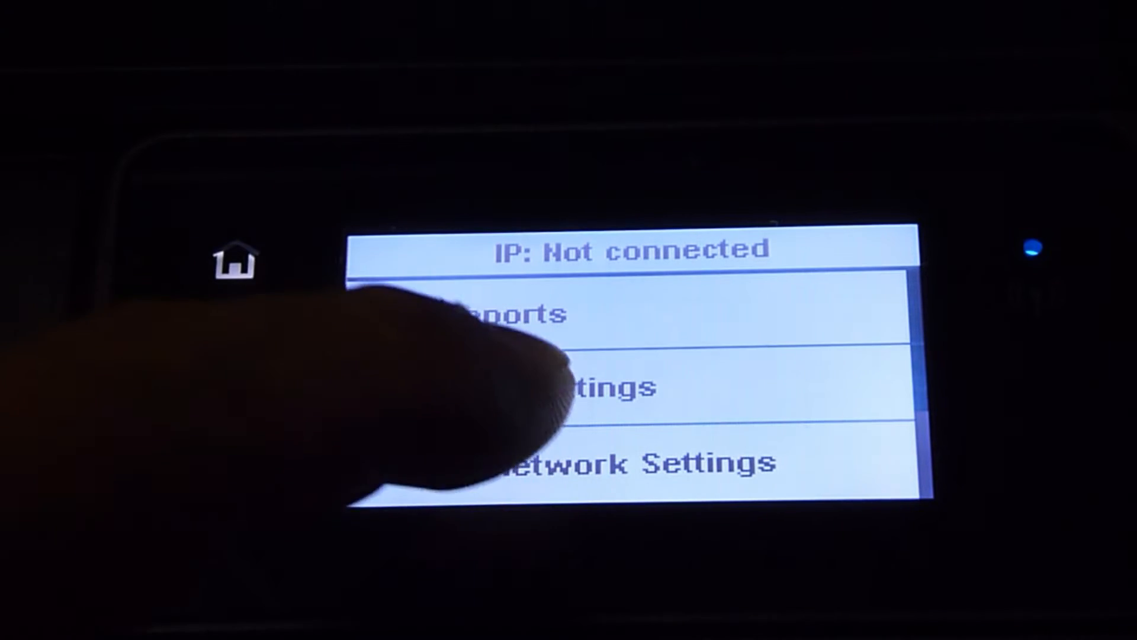
- Enter the printer's Network Settings from the touchscreen menu
left_click(634, 465)
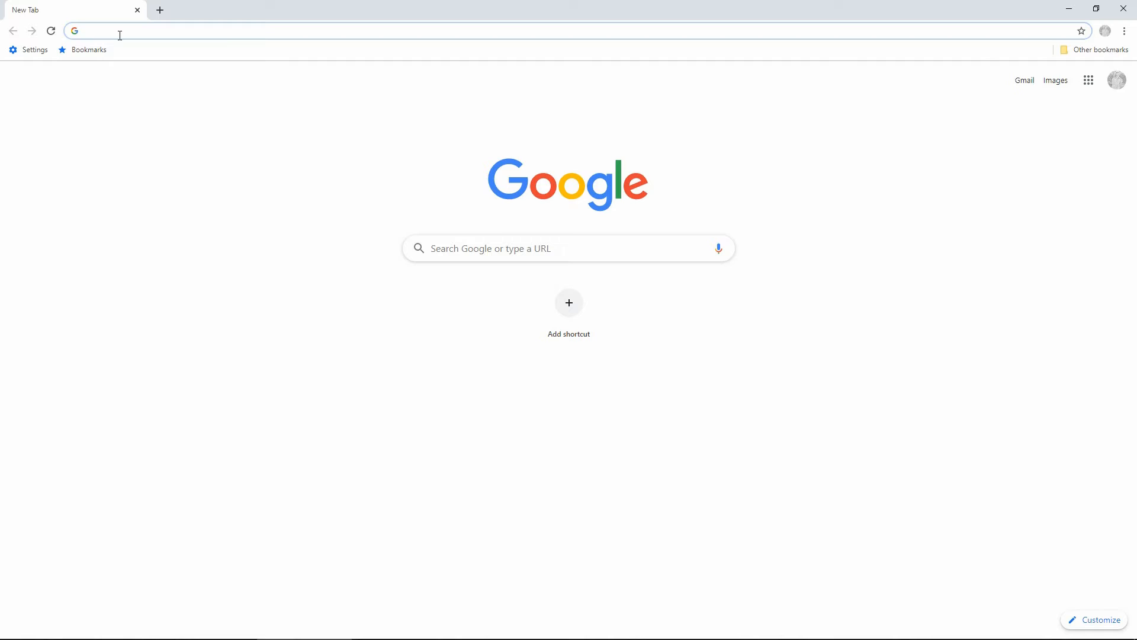
- Go to 123.hp.com and pick HP Smart Tank Plus 655 Wireless All-in-One as the model
type("123.hp.com")
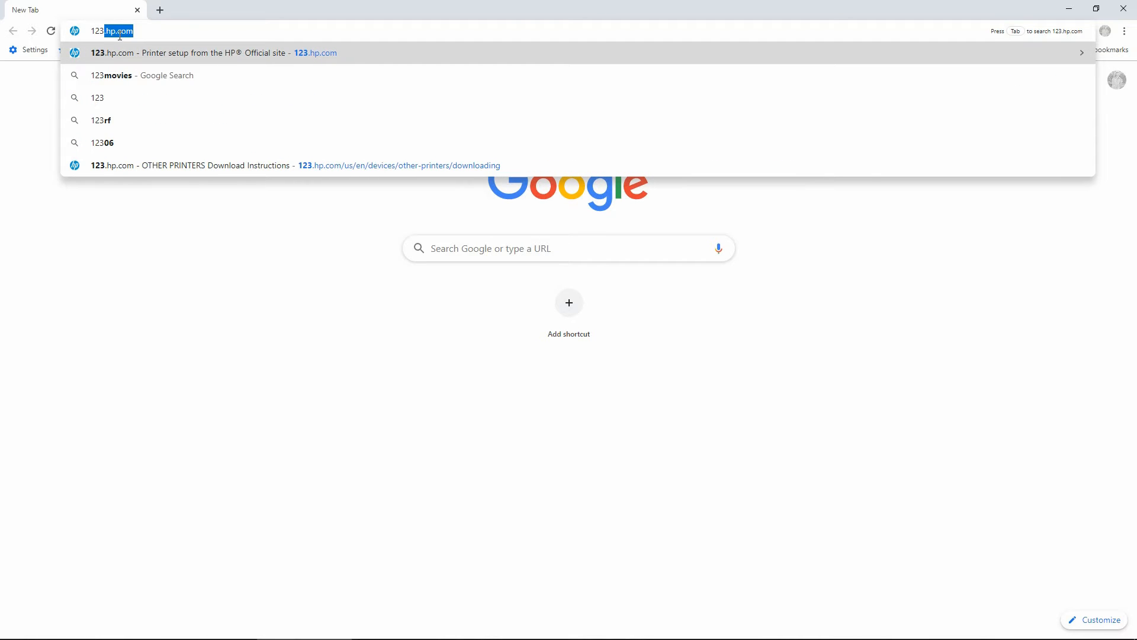
type("123.hp.com")
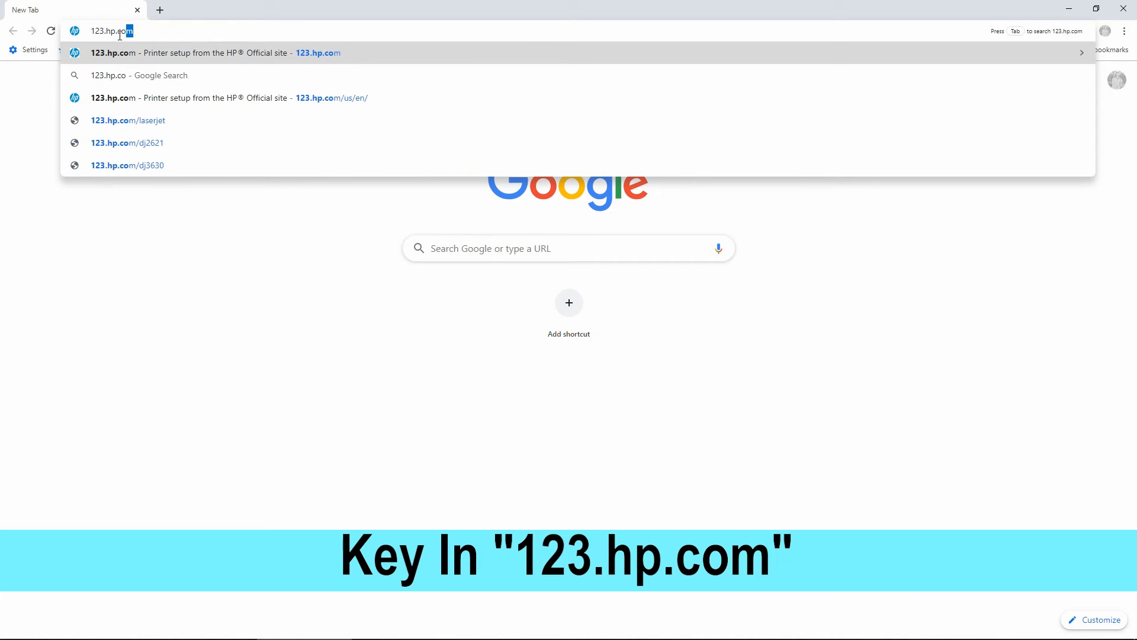
key("Enter")
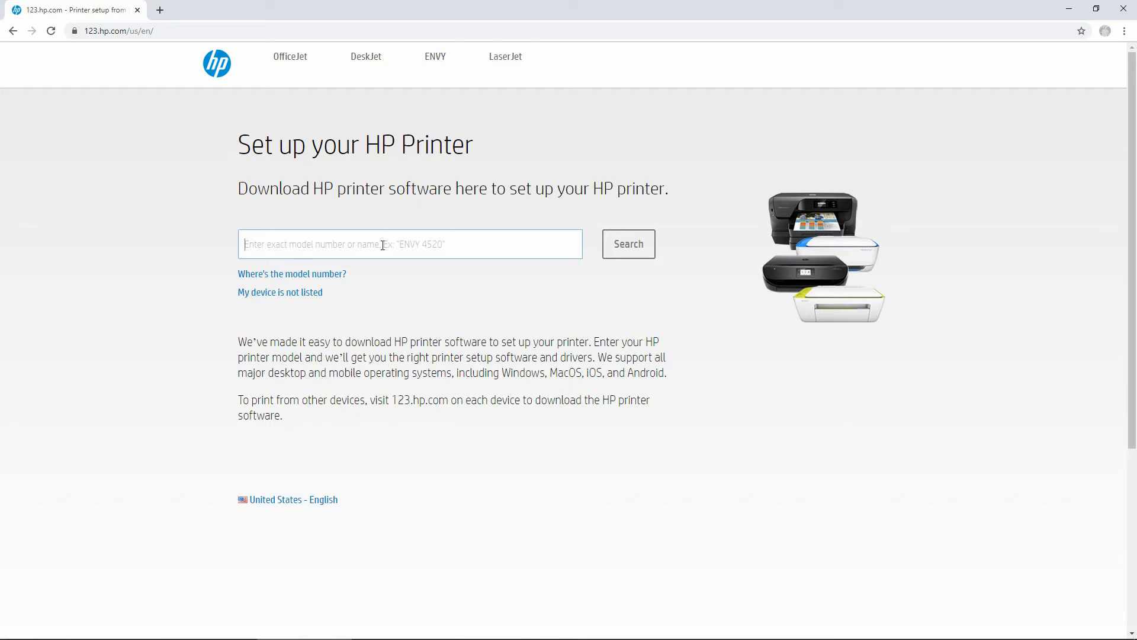
type("hp smart tank 655")
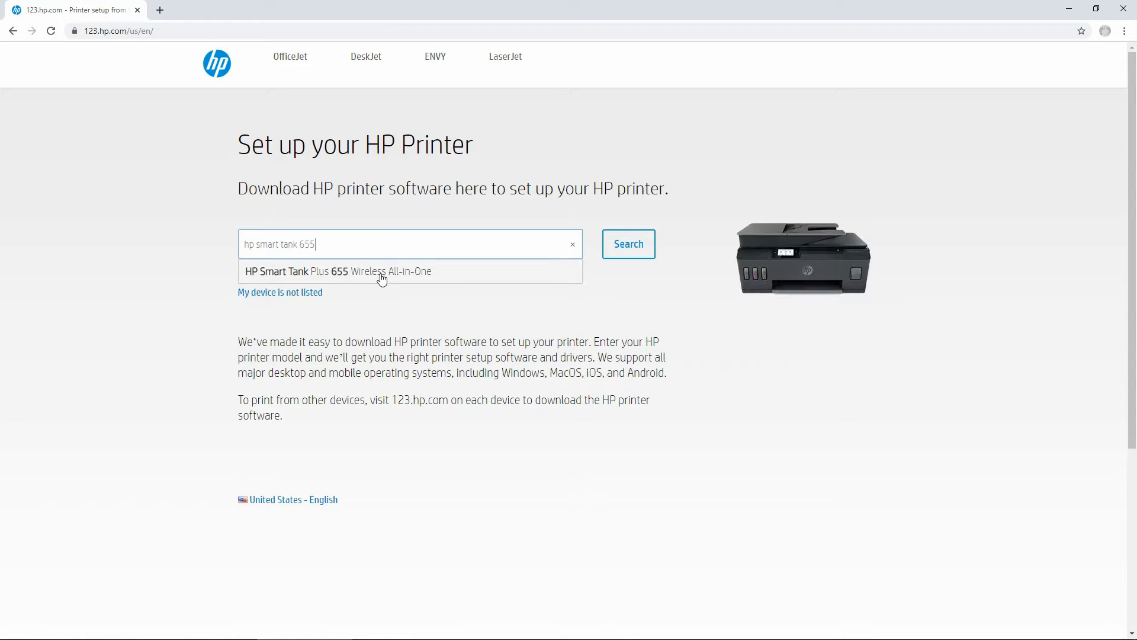
left_click(349, 271)
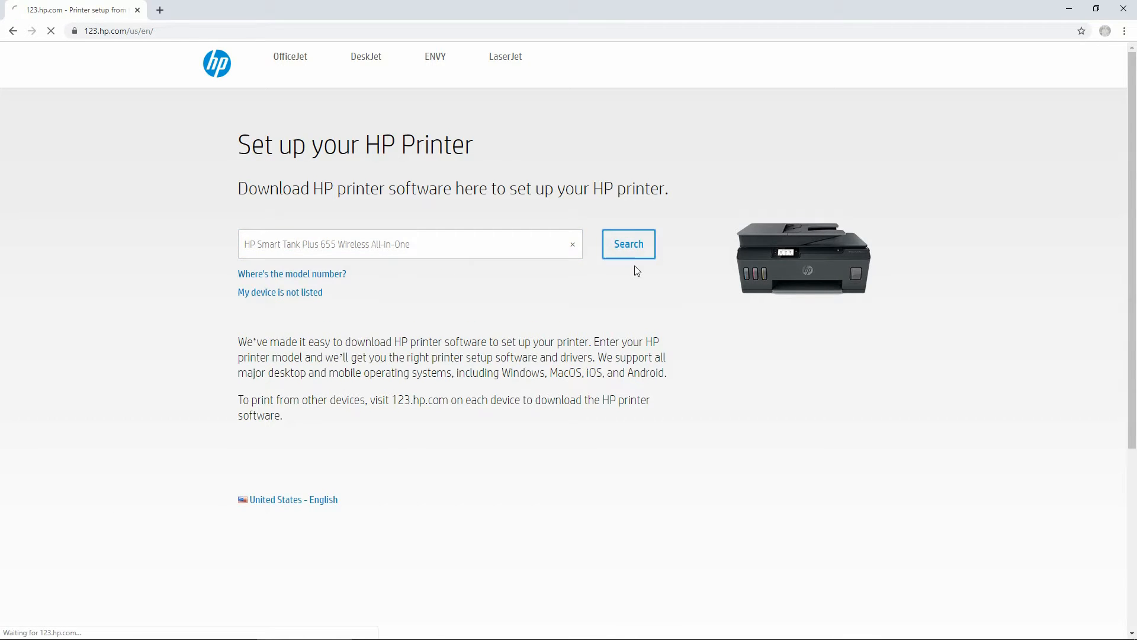
- Search the model's setup software and download the basic desktop HP Easy Start installer
left_click(629, 244)
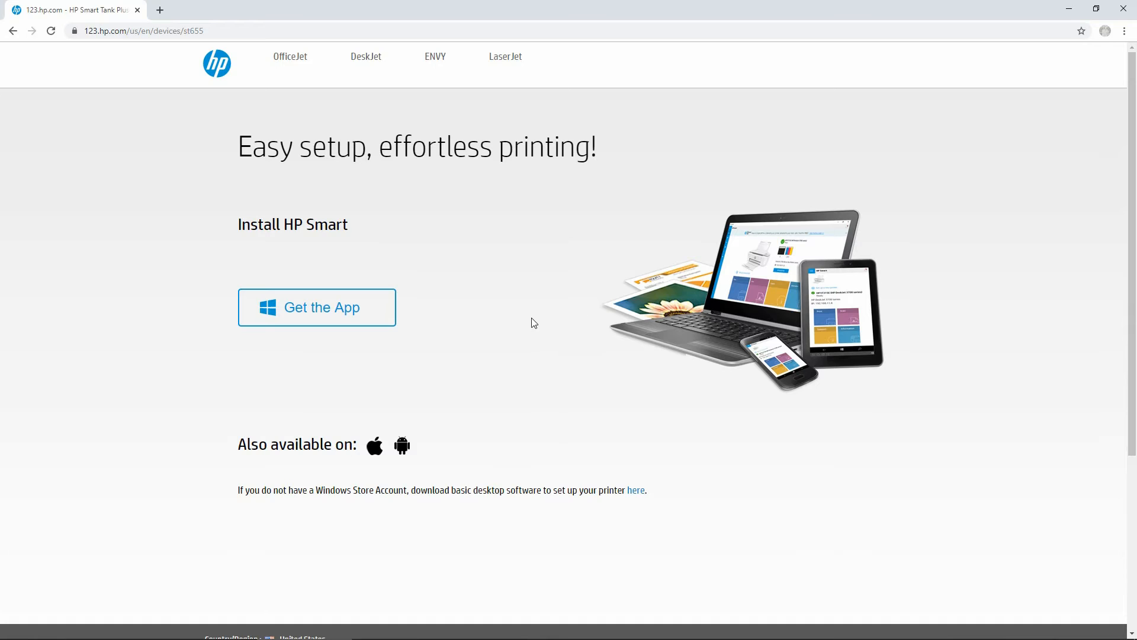
mouse_move(529, 316)
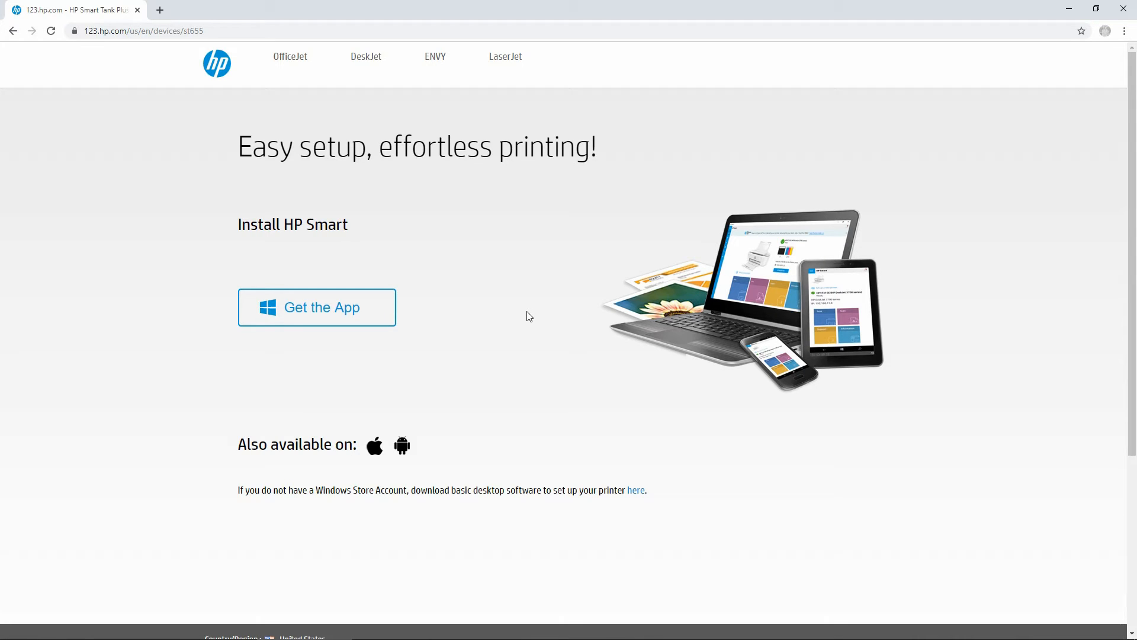
mouse_move(524, 313)
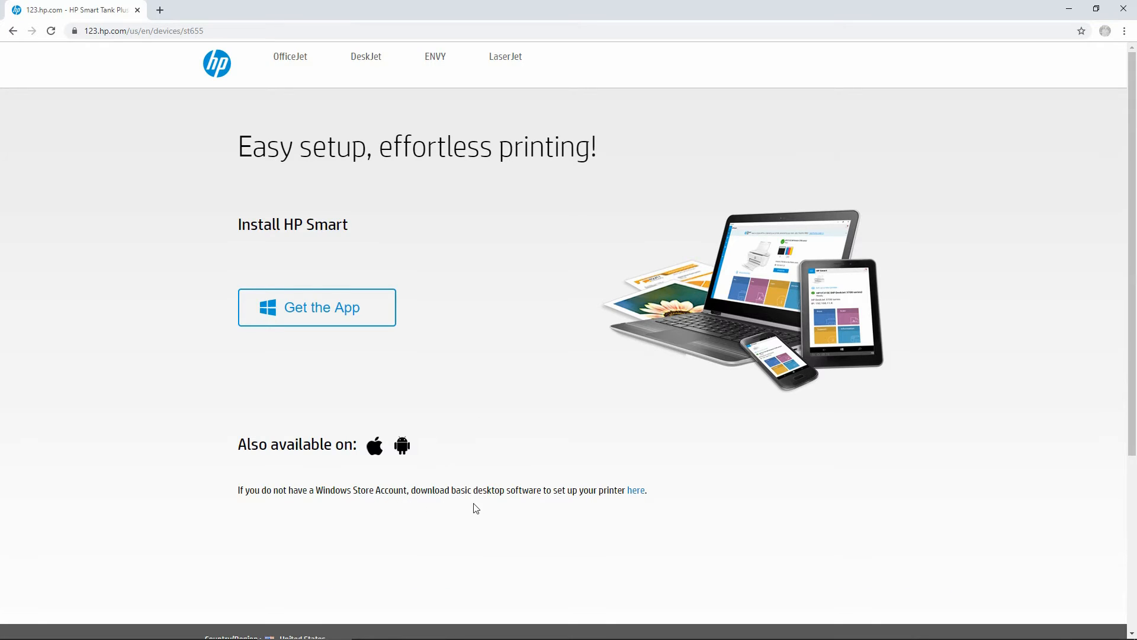
mouse_move(539, 508)
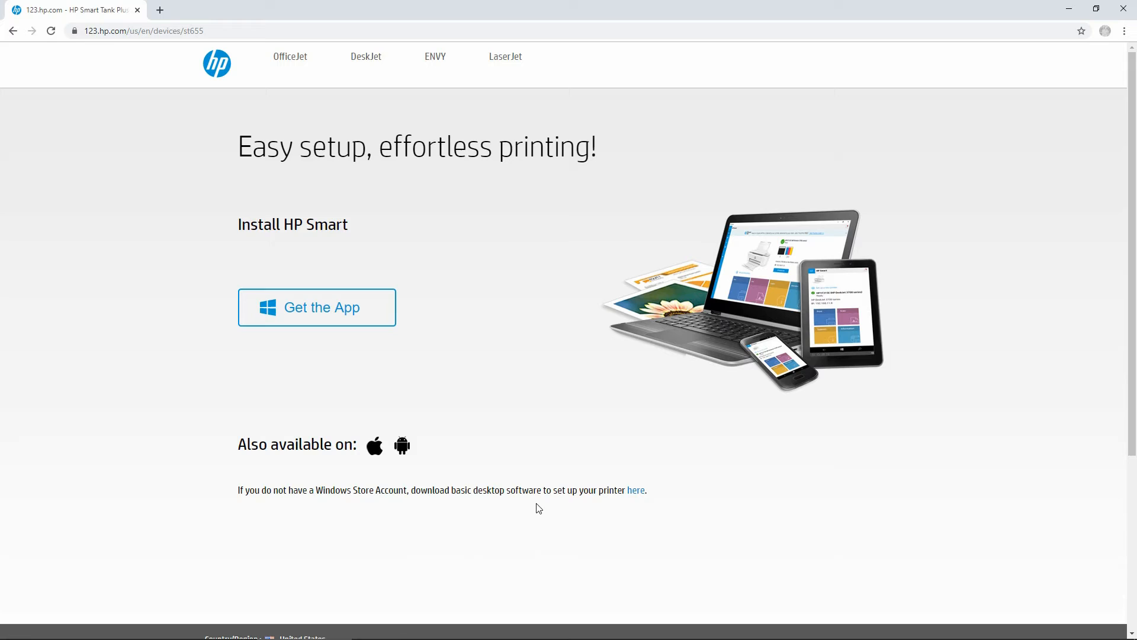
mouse_move(648, 504)
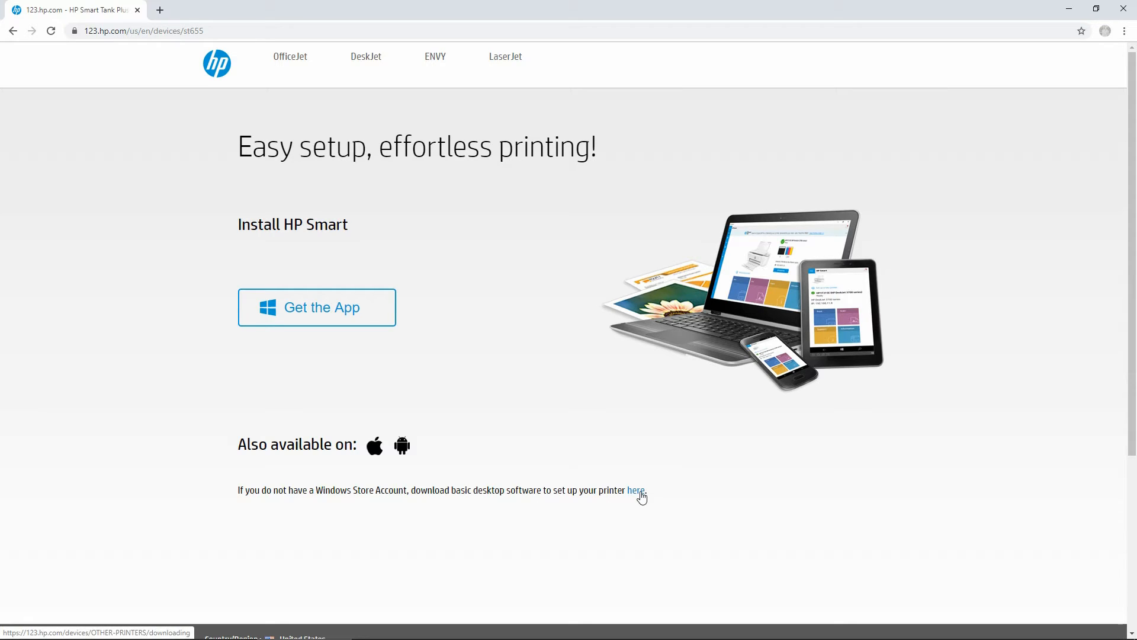
left_click(635, 490)
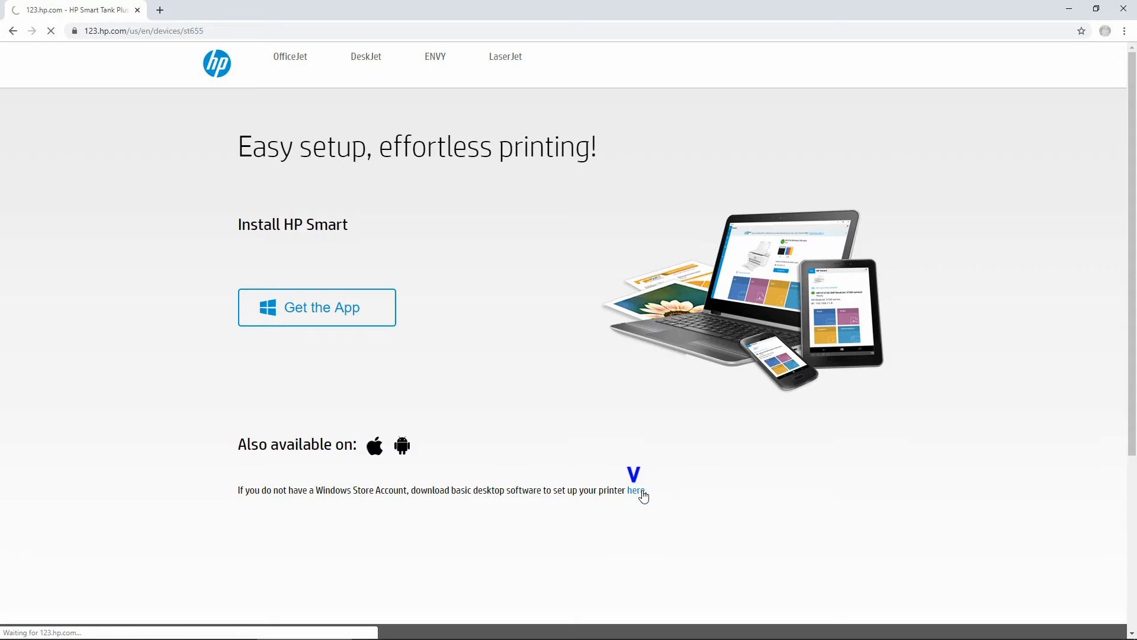
left_click(635, 489)
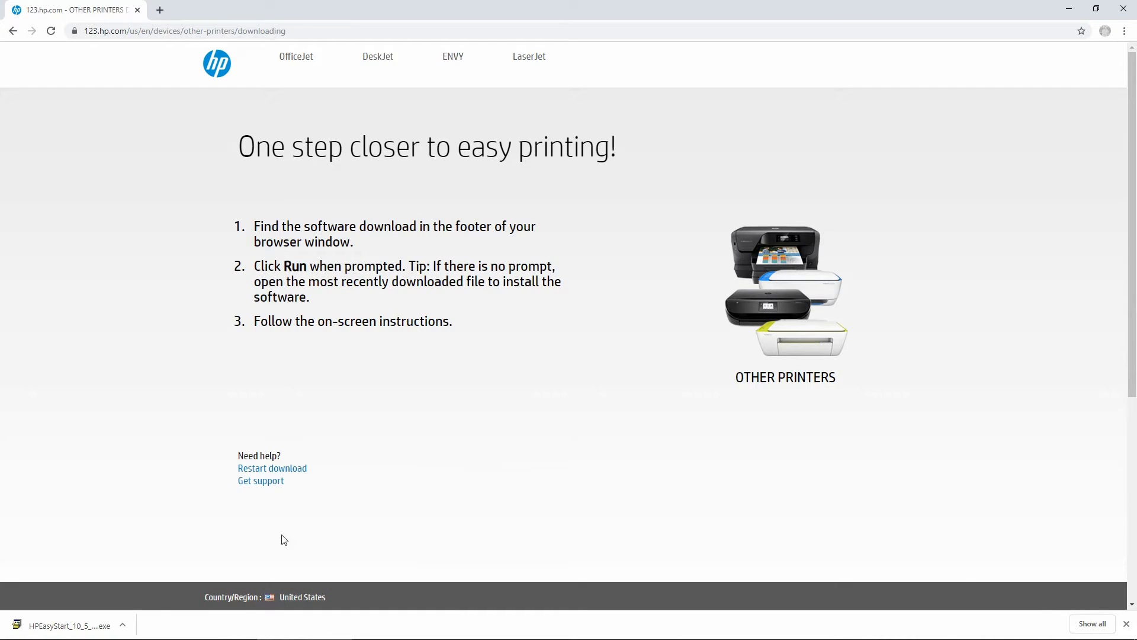
- Run the downloaded HPEasyStart installer and allow it in the User Account Control prompt
left_click(126, 624)
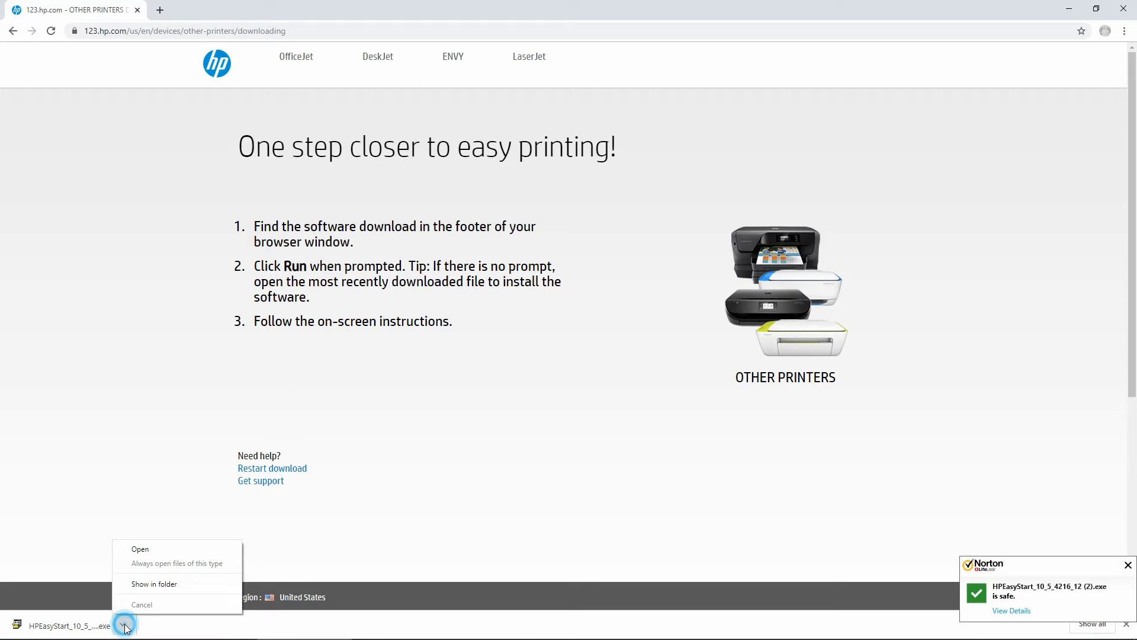
left_click(140, 549)
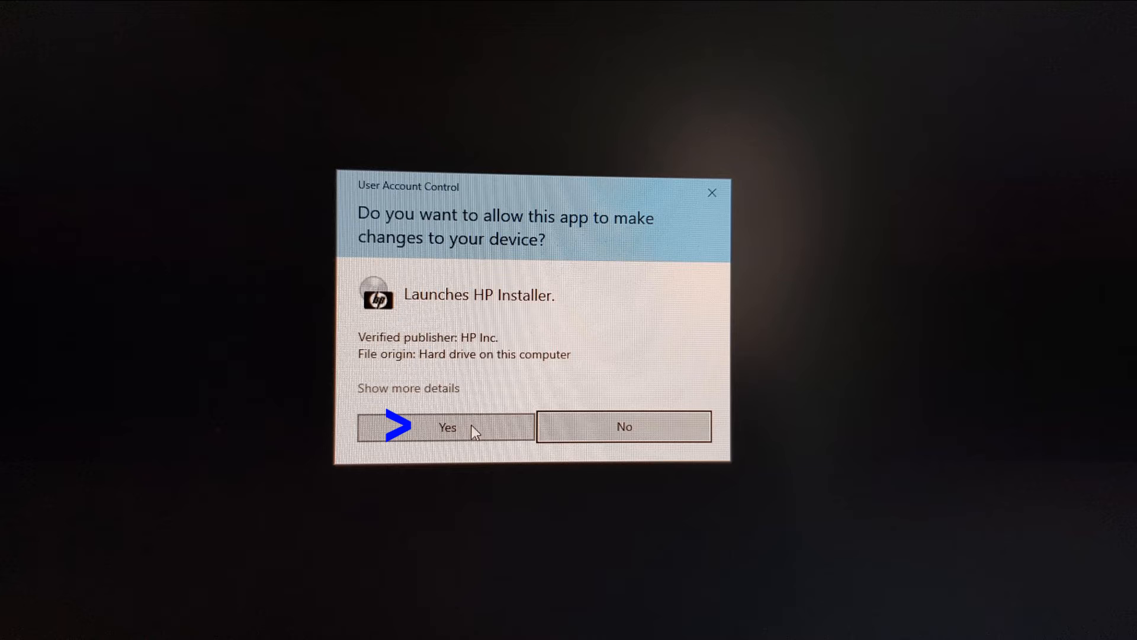
left_click(448, 427)
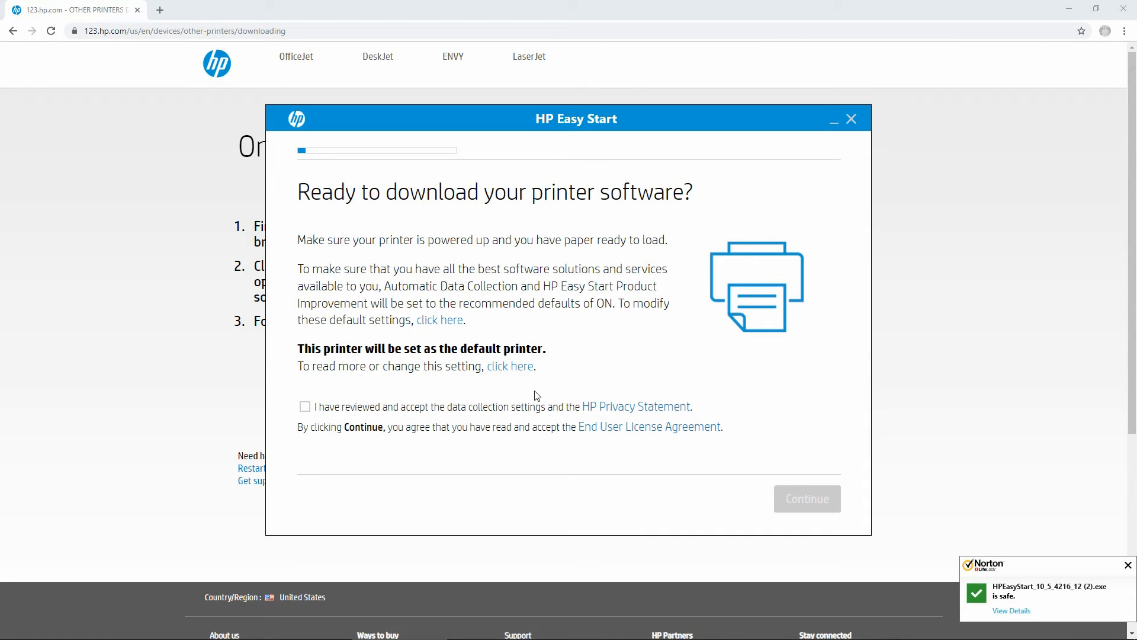
mouse_move(463, 463)
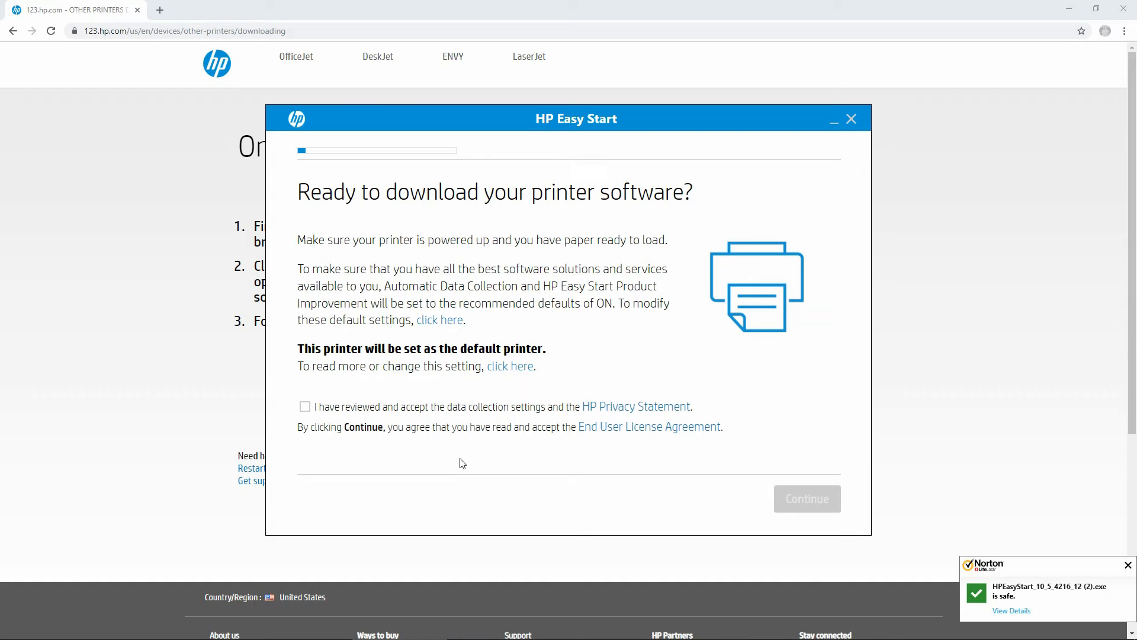
- Accept the data collection terms and continue with HP Auto Wireless Connect enabled
left_click(304, 406)
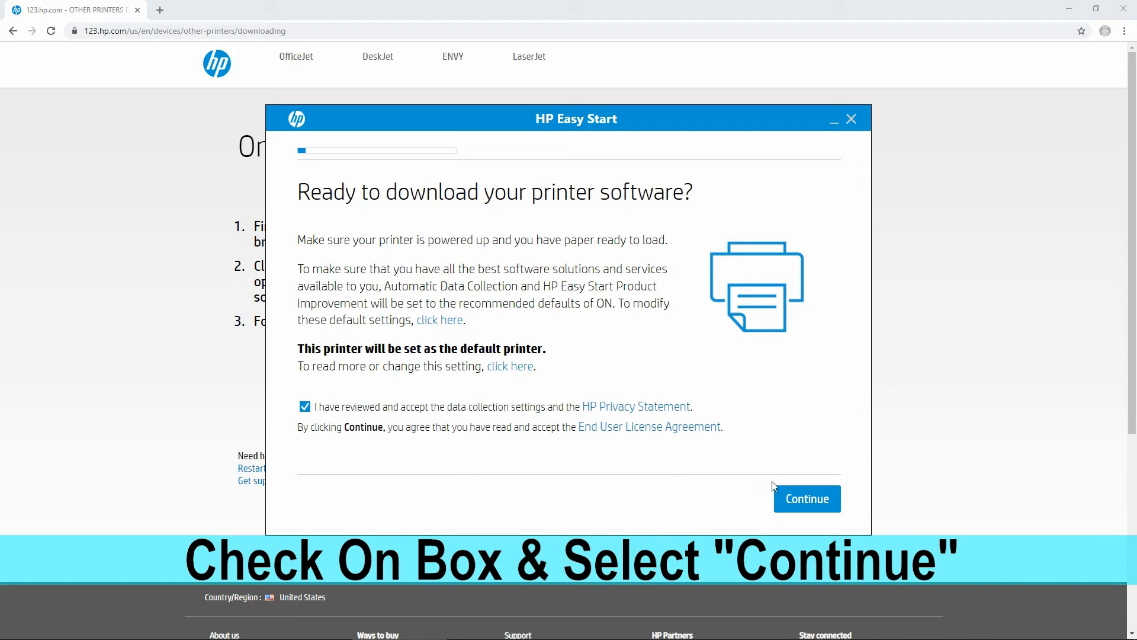
left_click(806, 498)
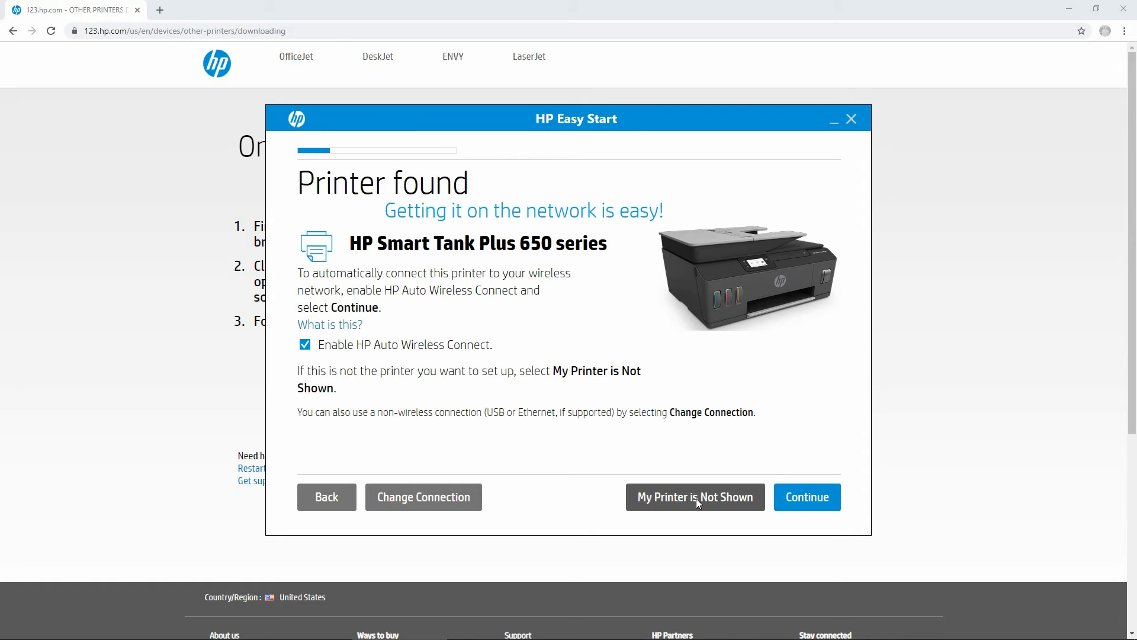
mouse_move(612, 421)
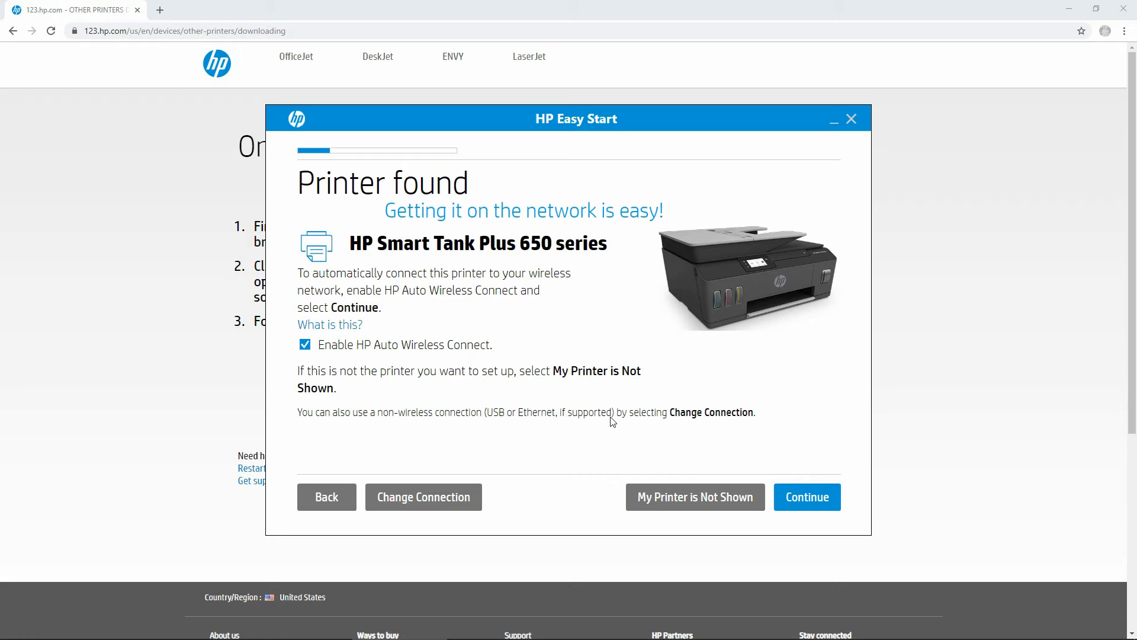
mouse_move(541, 297)
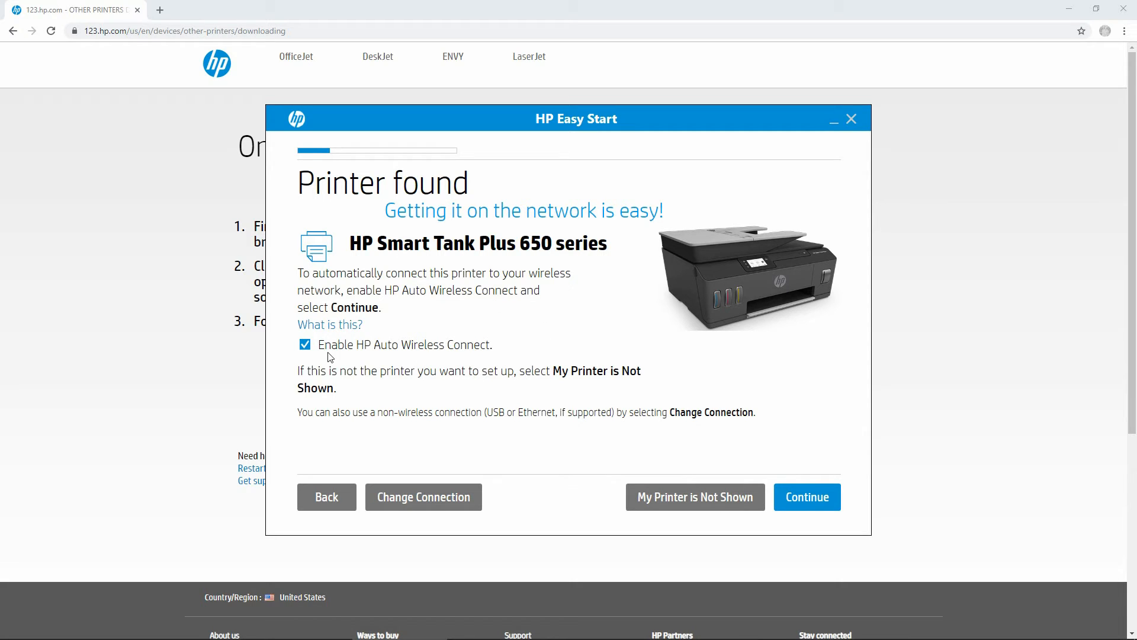
mouse_move(471, 357)
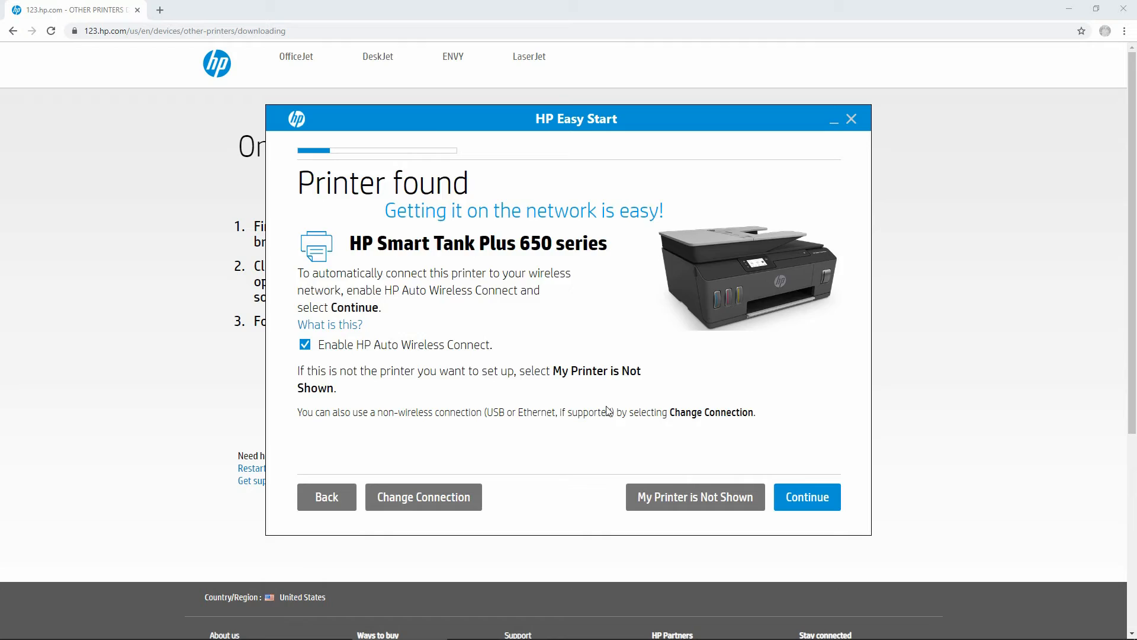
left_click(807, 497)
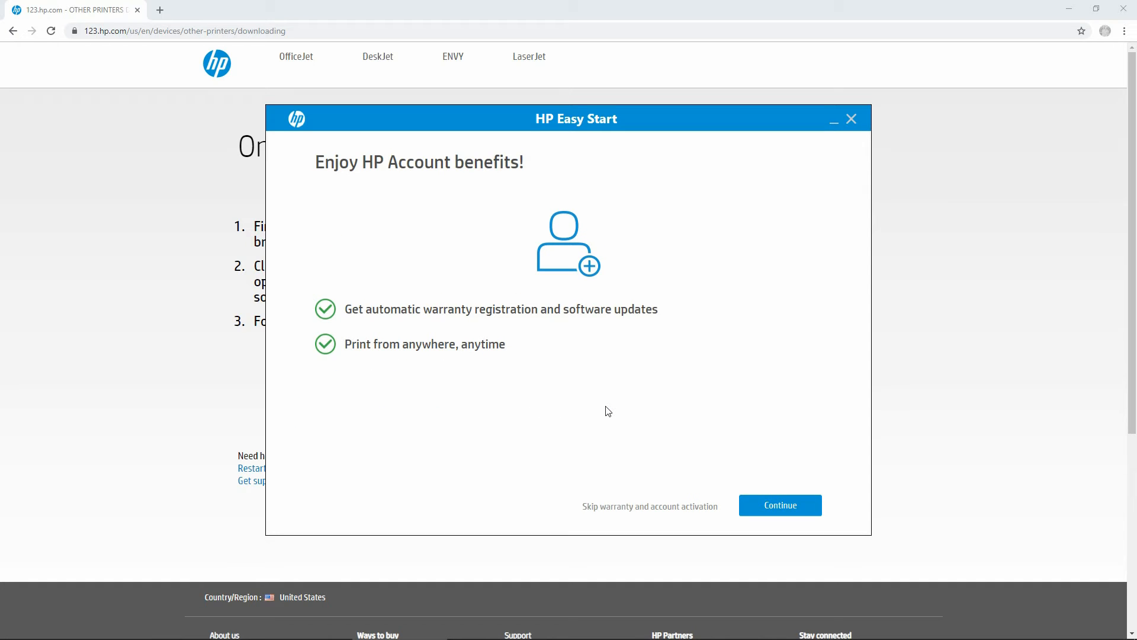
mouse_move(508, 391)
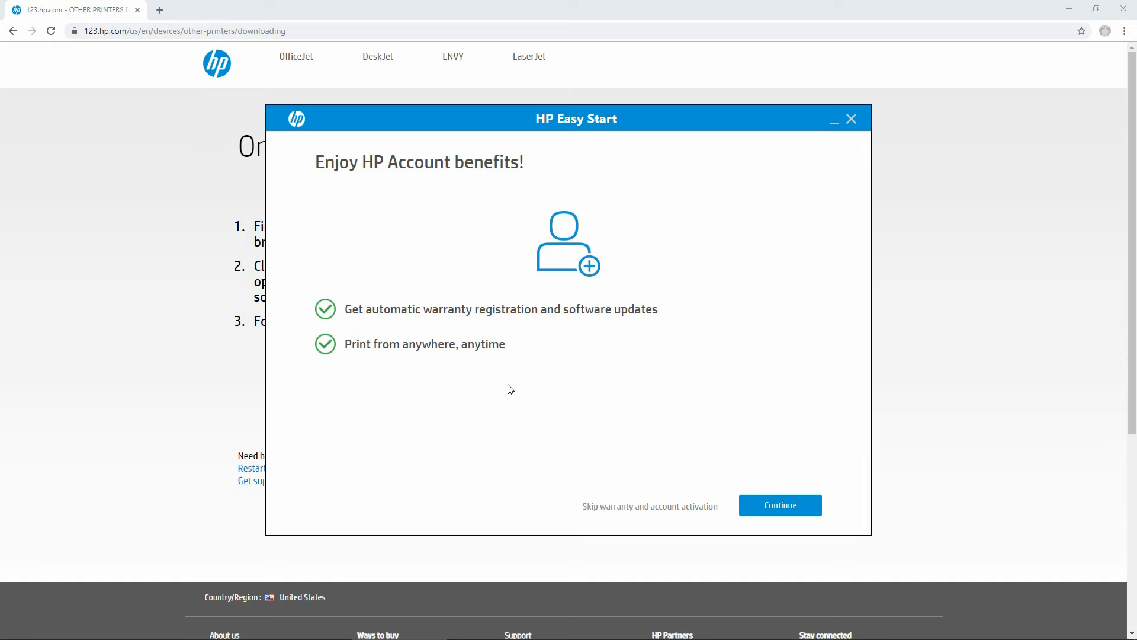
mouse_move(526, 390)
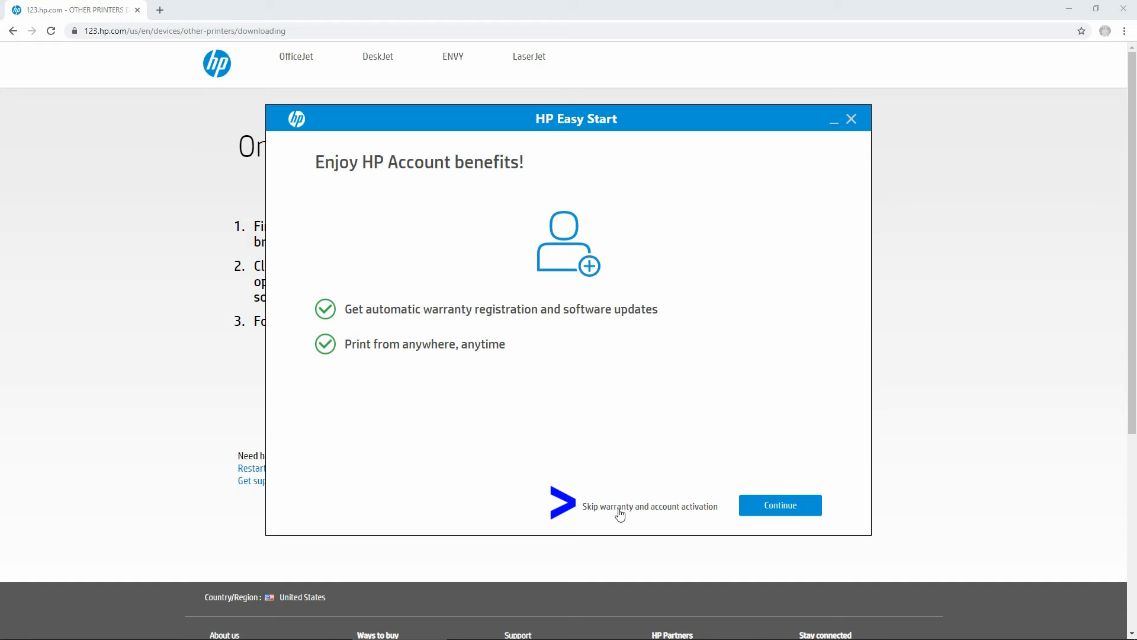
- Skip warranty registration and HP Account activation
left_click(650, 506)
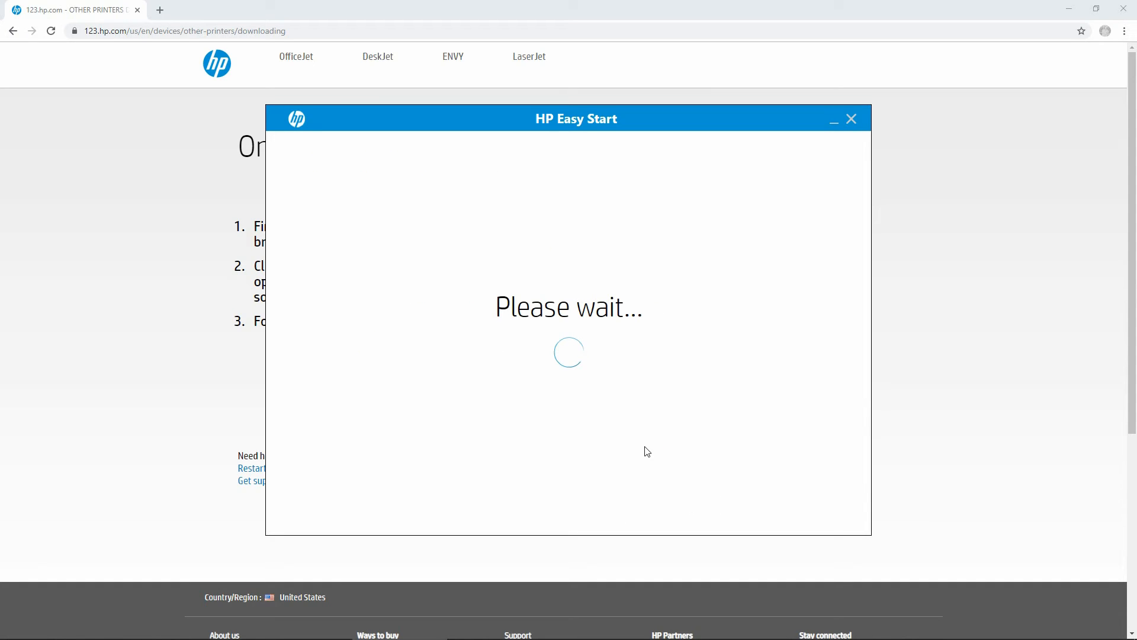
mouse_move(682, 243)
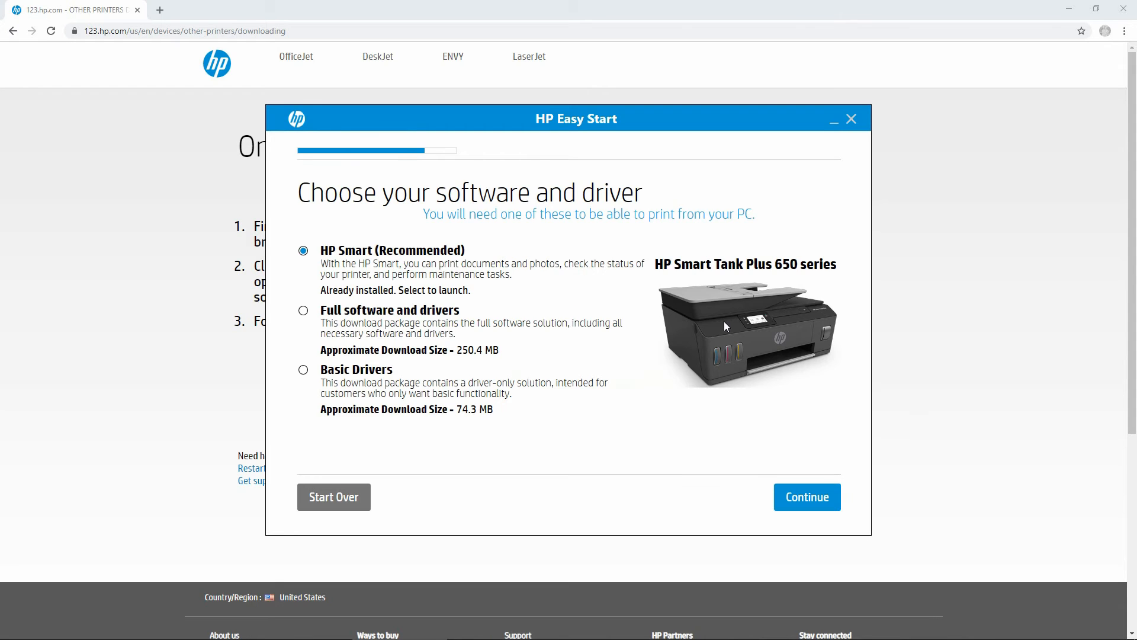
mouse_move(568, 303)
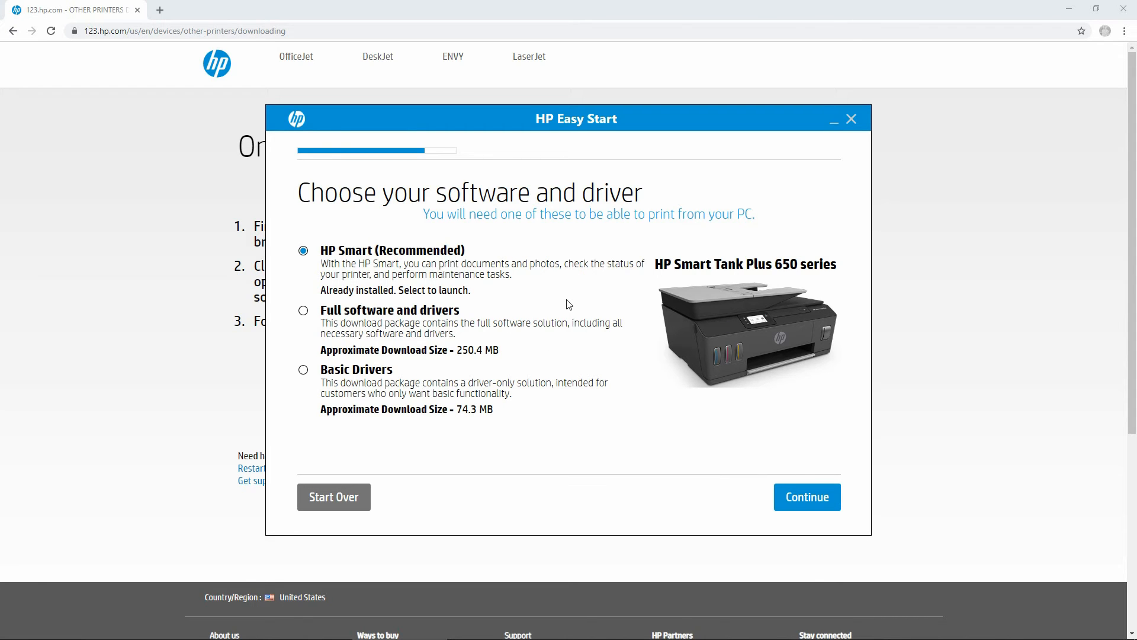
mouse_move(574, 294)
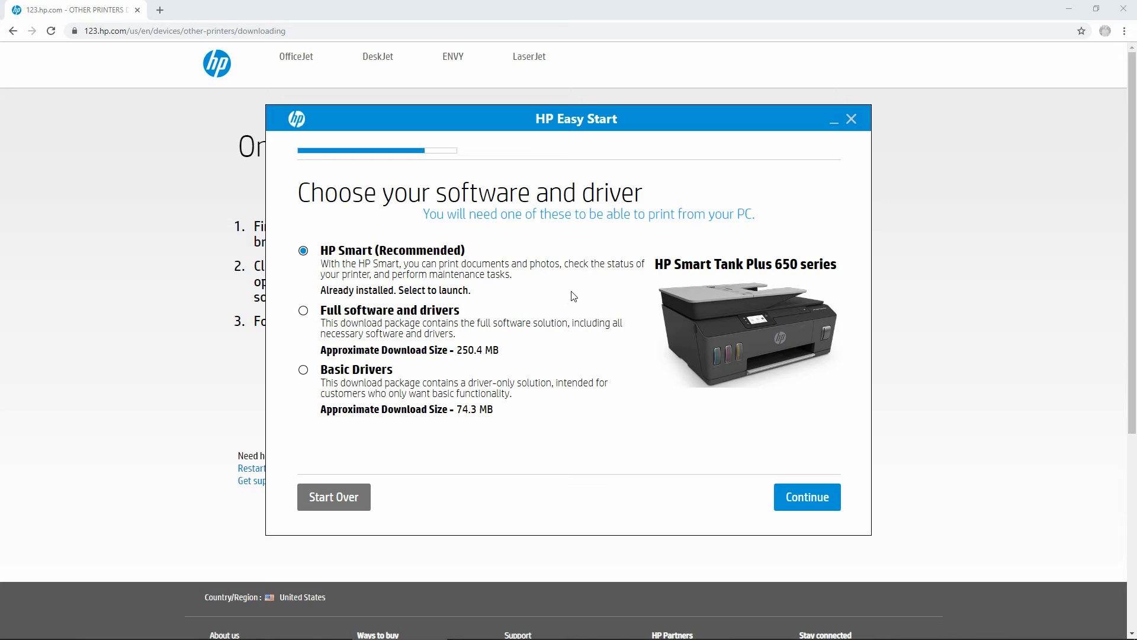
mouse_move(570, 299)
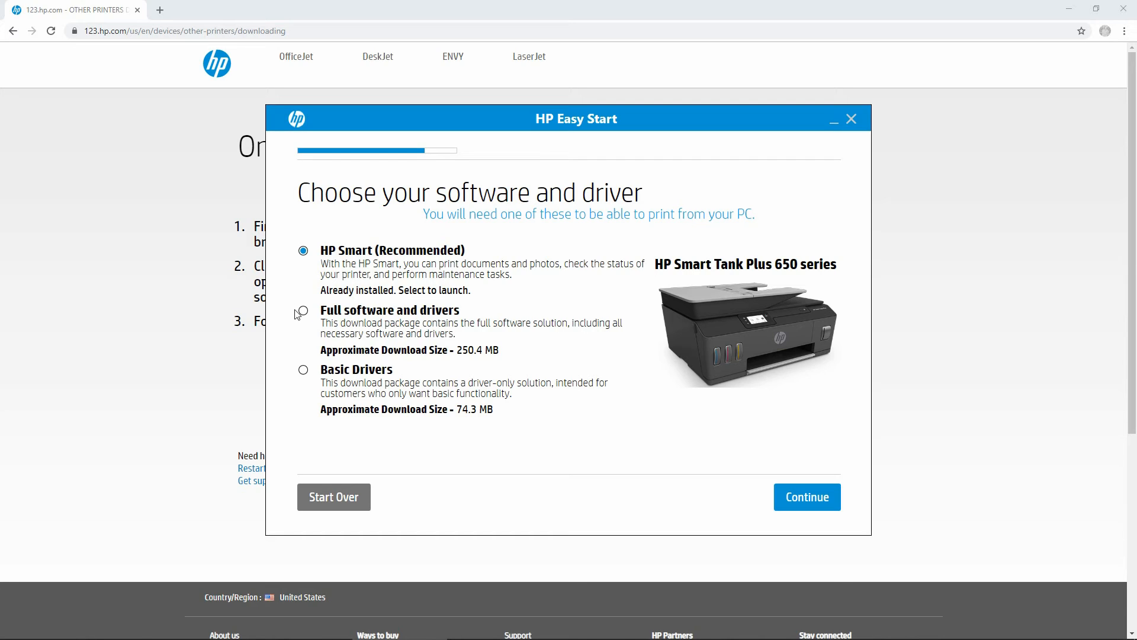
- Select 'Full software and drivers' instead of HP Smart and continue
left_click(302, 310)
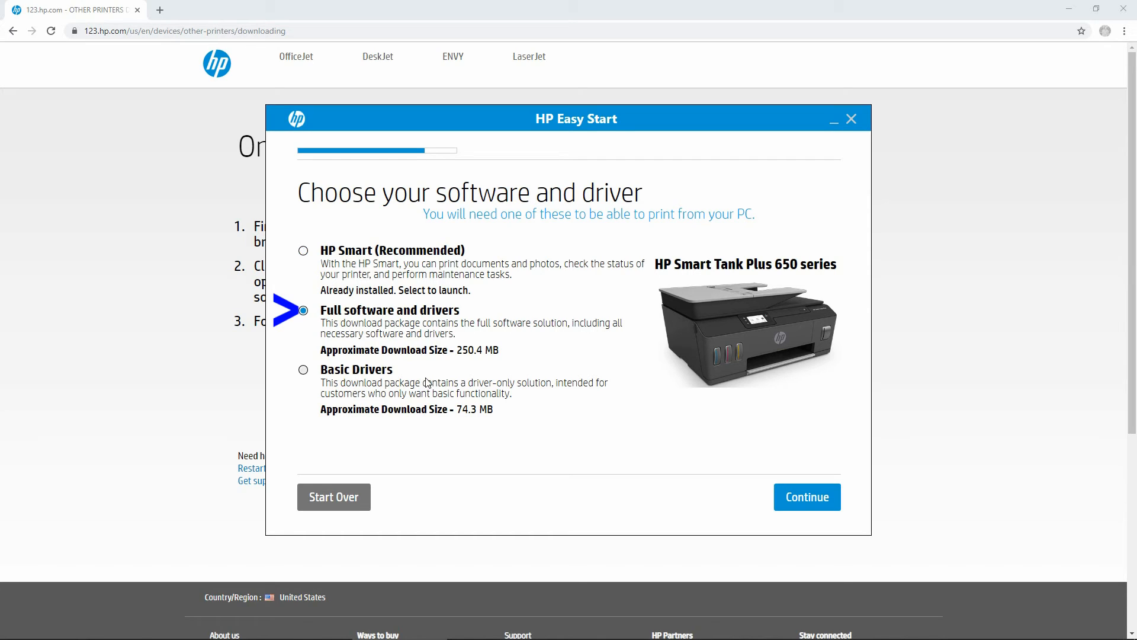
left_click(303, 310)
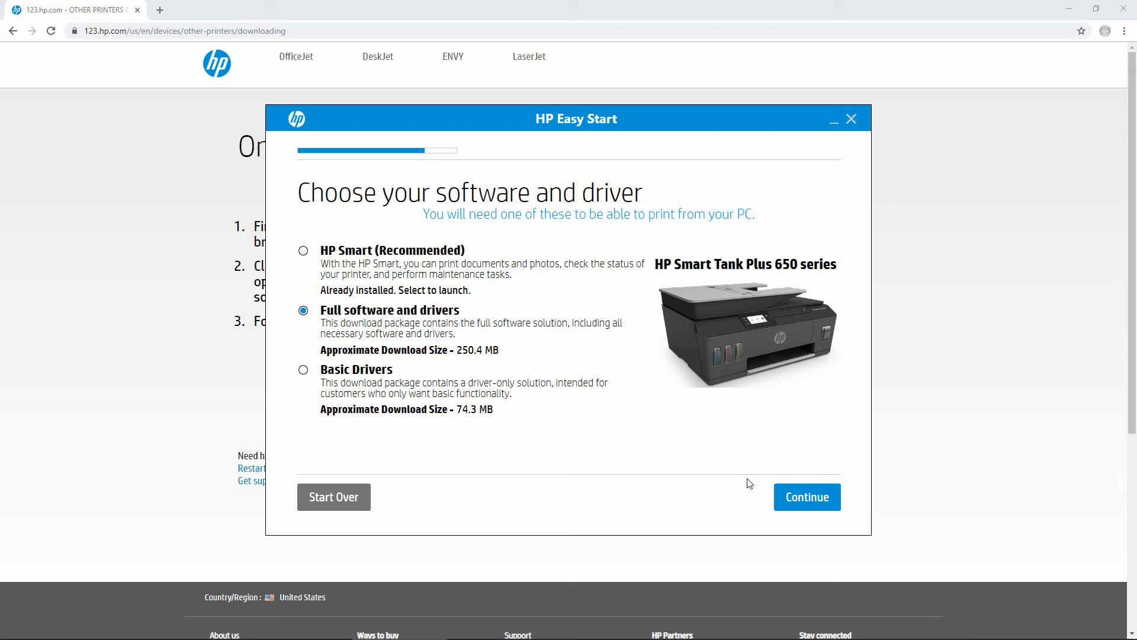
left_click(807, 497)
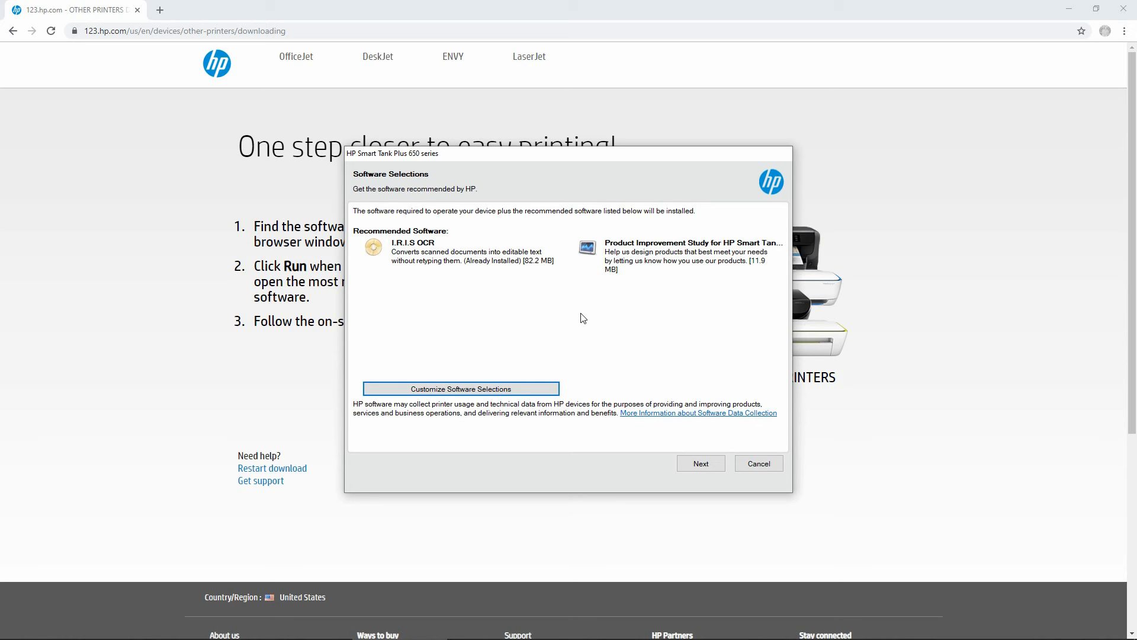
mouse_move(482, 393)
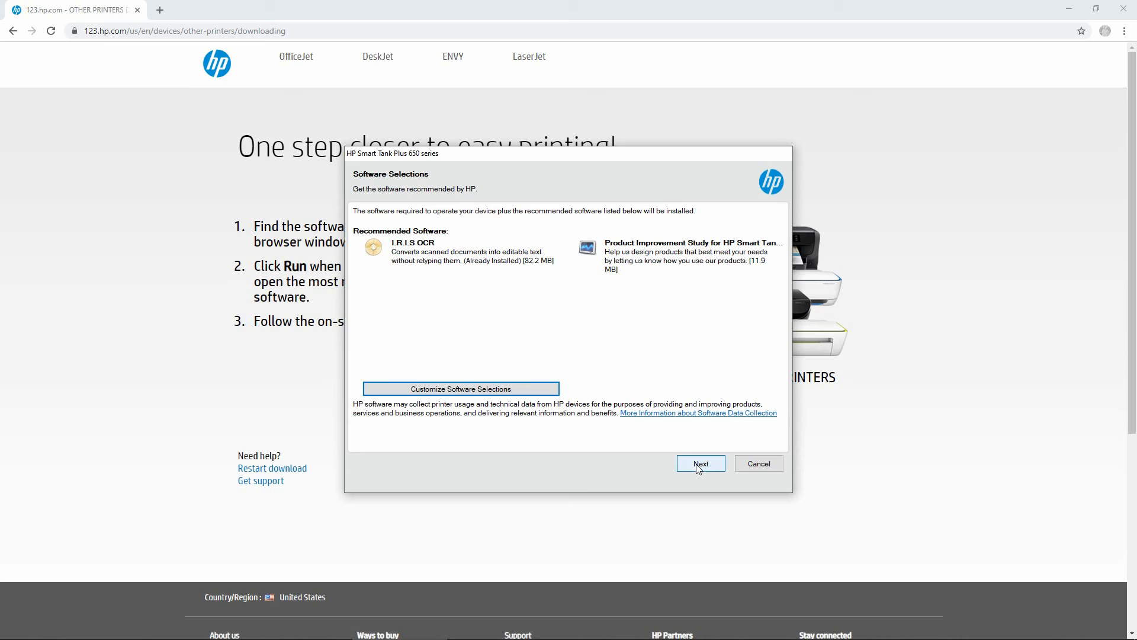
- Accept the recommended Software Selections and skip the Fax Setup Wizard
left_click(701, 463)
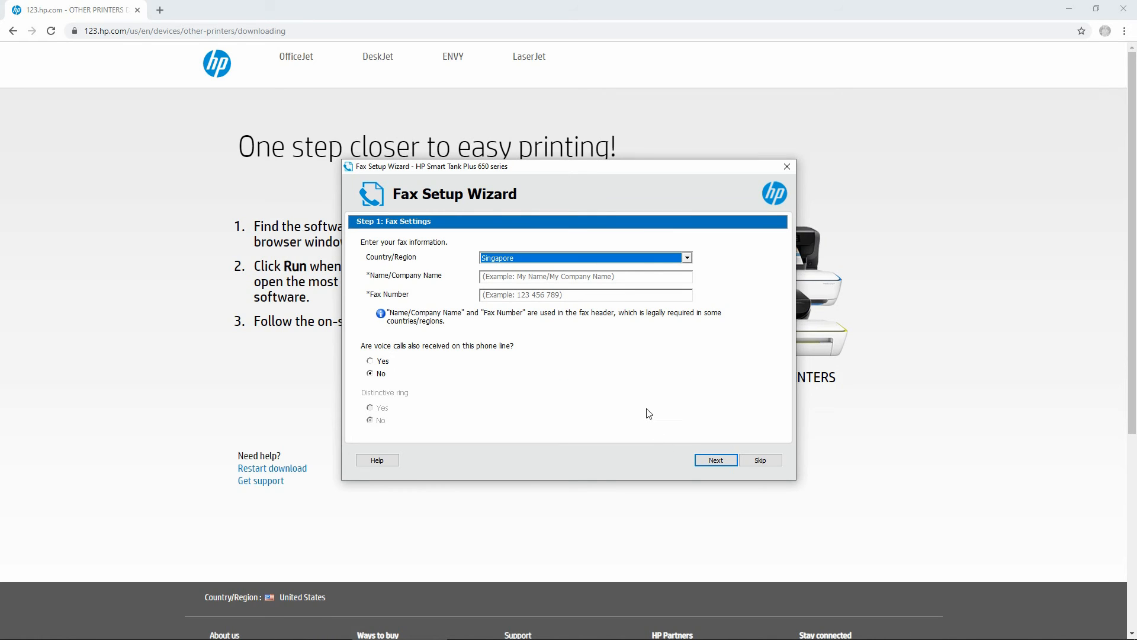
mouse_move(642, 408)
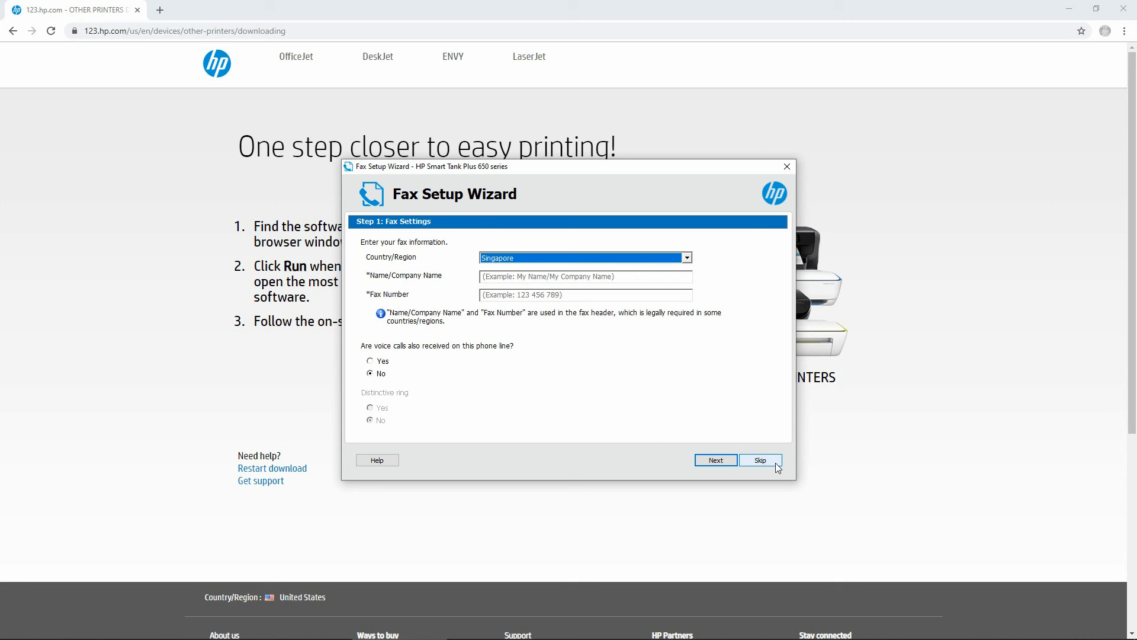
mouse_move(768, 466)
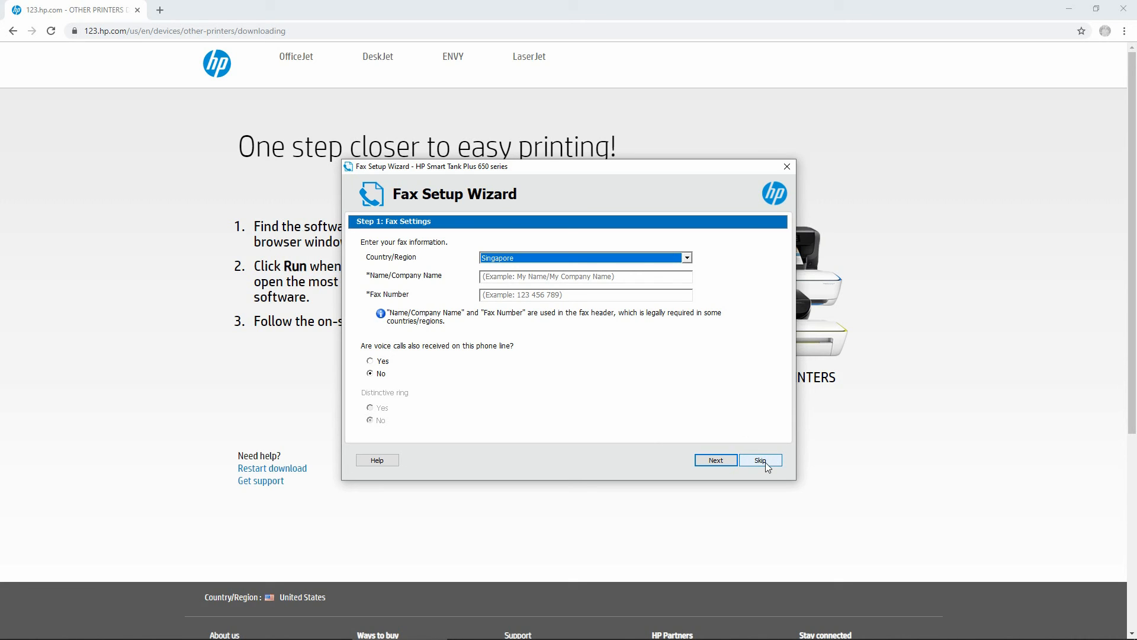
left_click(760, 459)
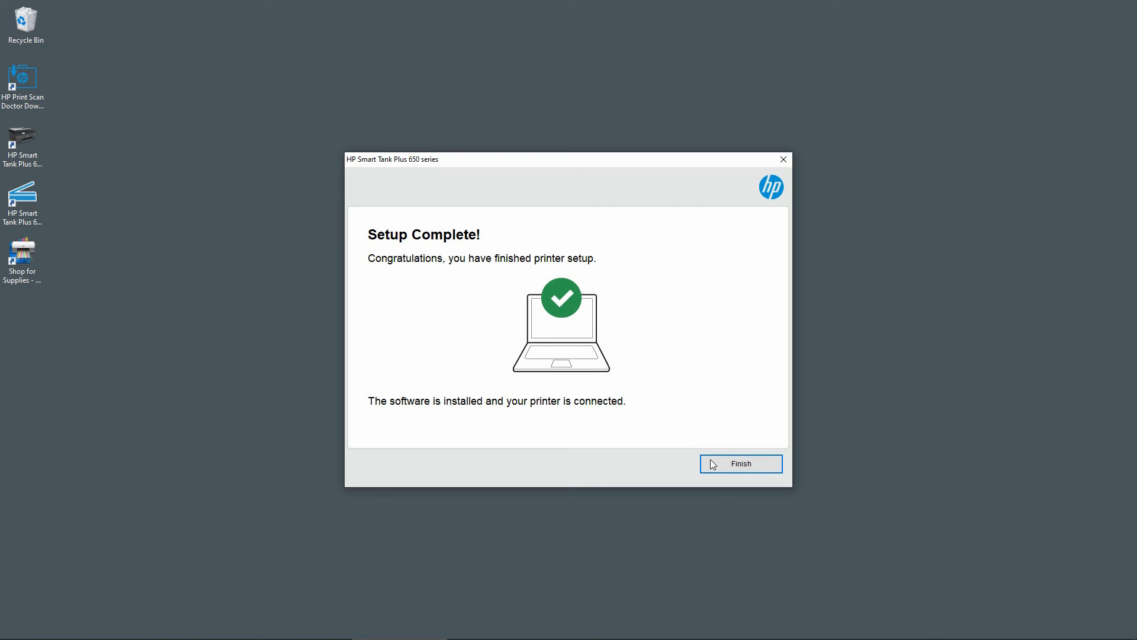
- Finish the Setup Complete window and select the HP Scan desktop shortcut
left_click(740, 464)
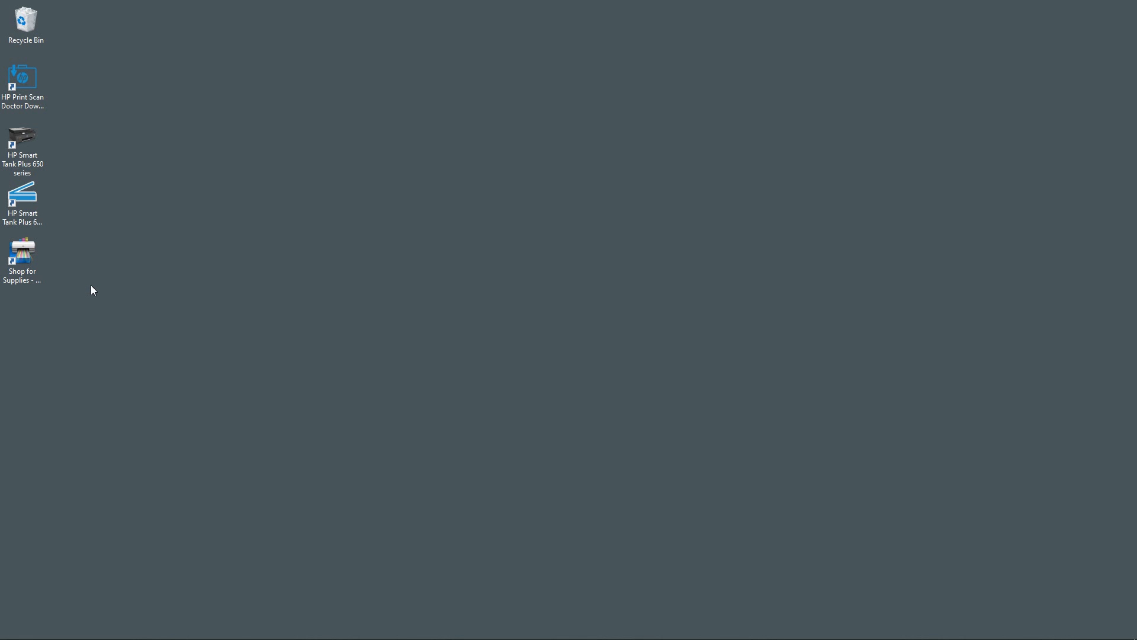
left_click(22, 196)
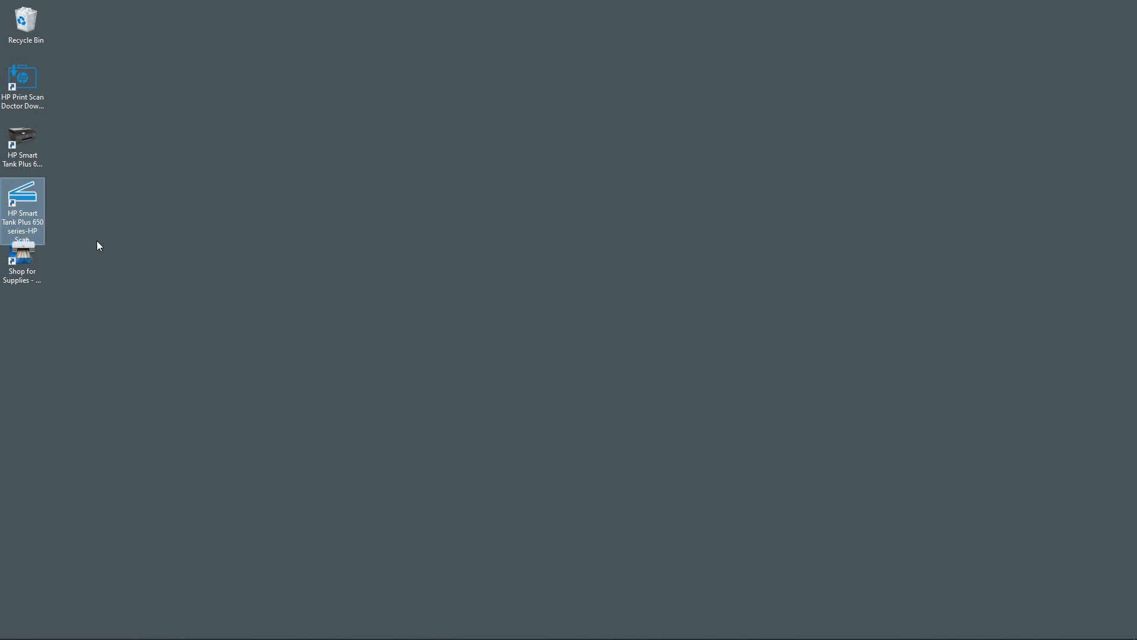
double_click(22, 198)
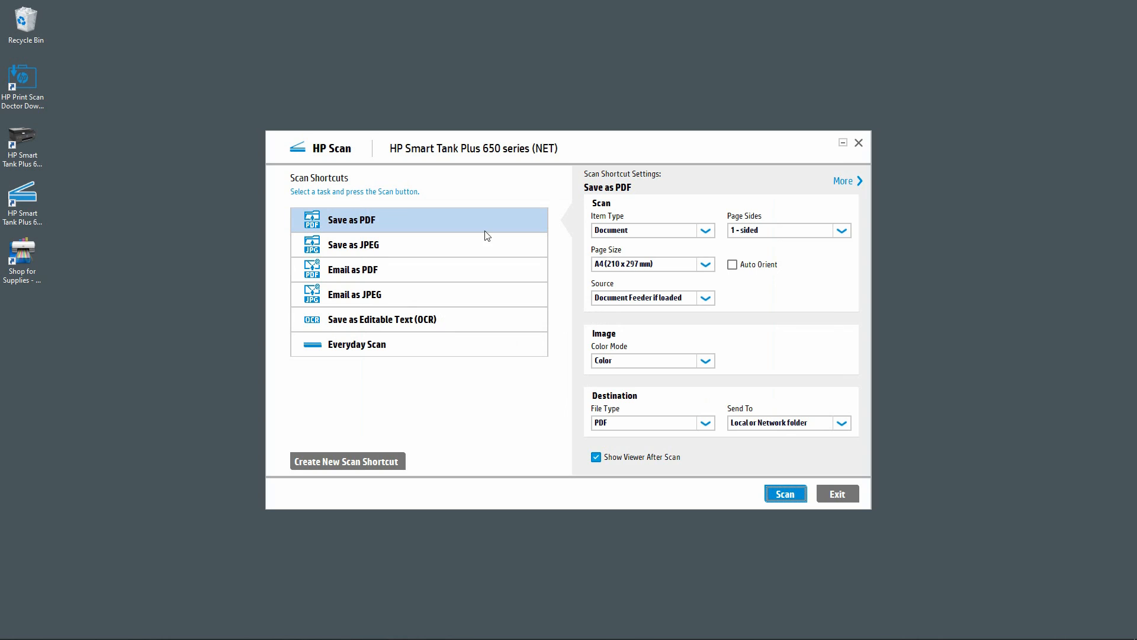
mouse_move(517, 430)
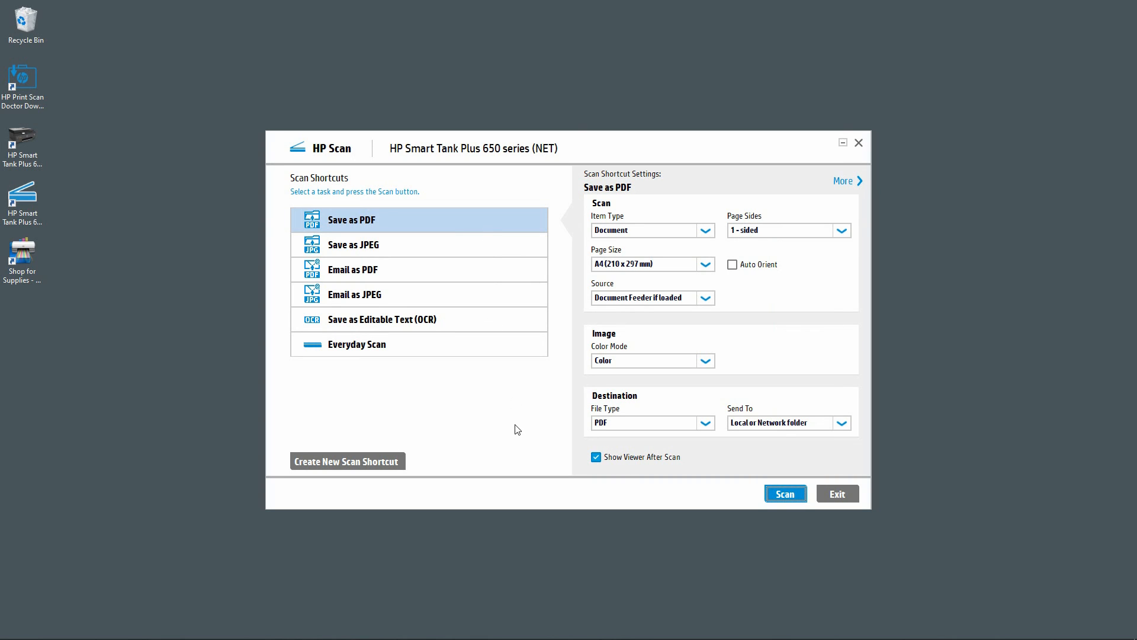
mouse_move(538, 425)
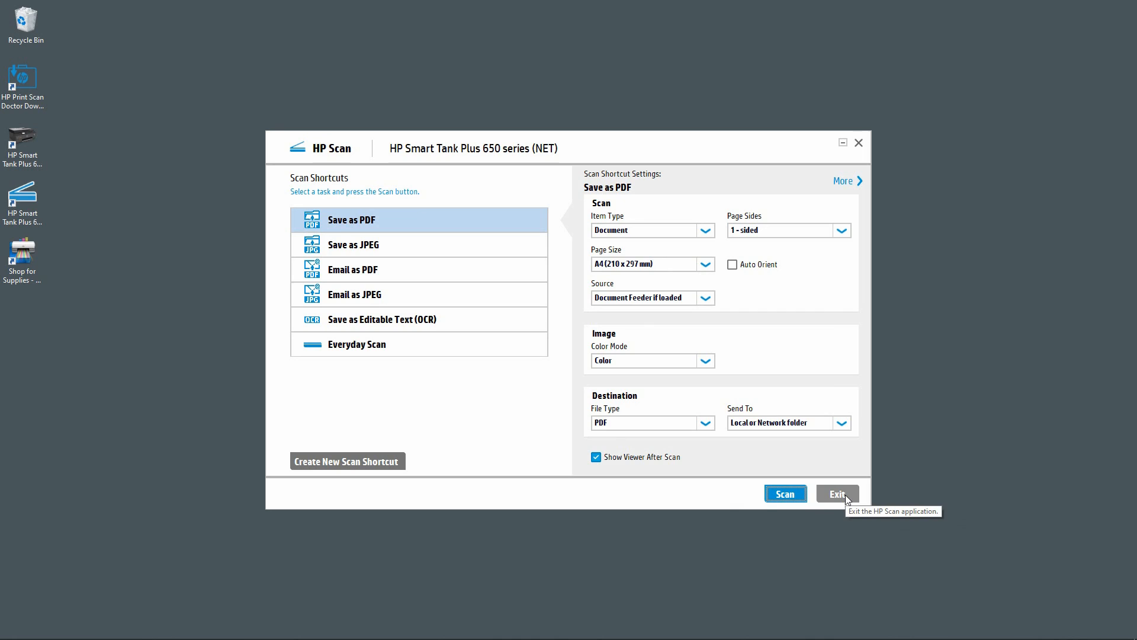
left_click(837, 494)
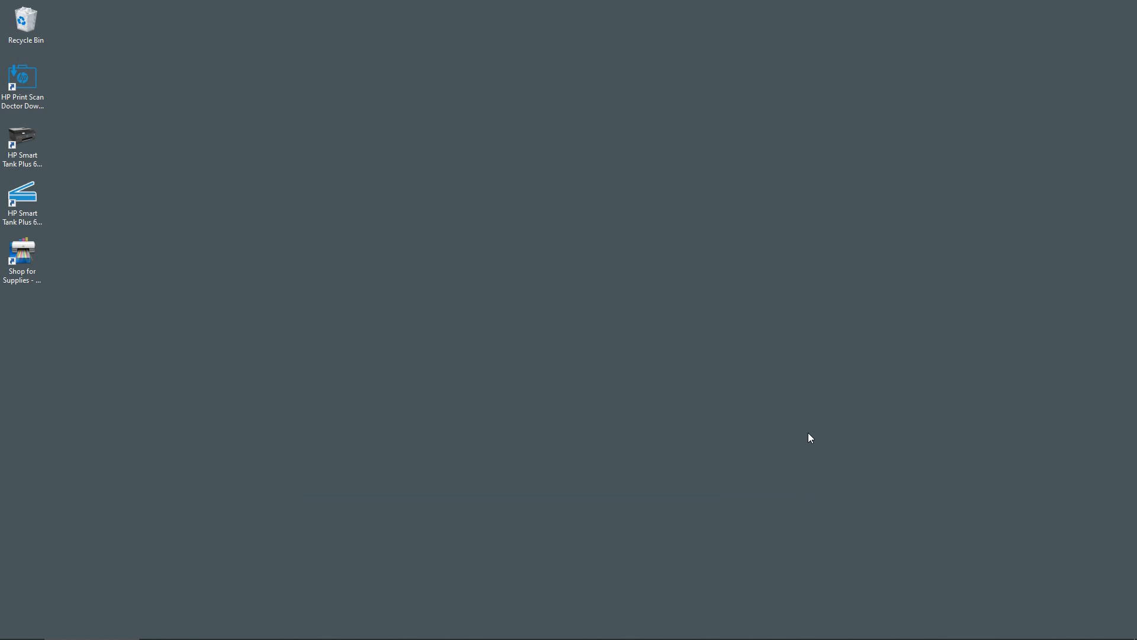